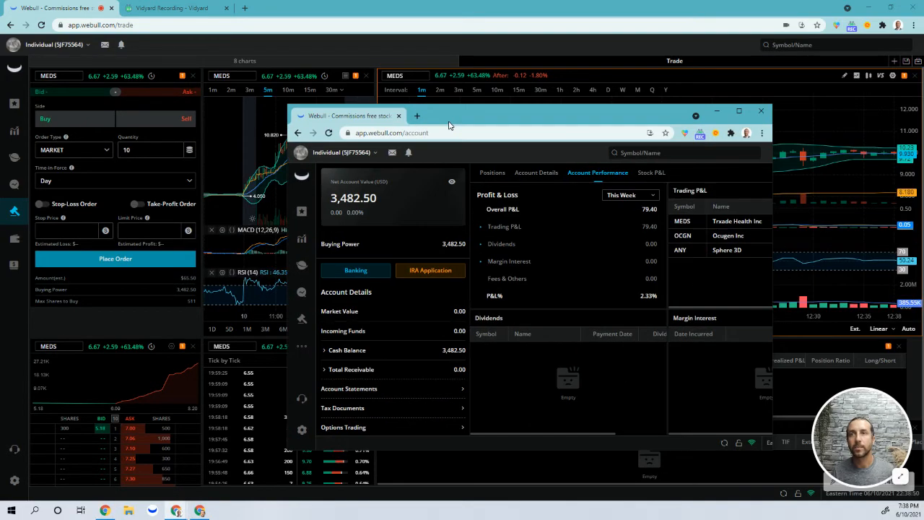
- Maximize the account performance window to see this week's $79.40 P&L for MEDS, OCGN, ANY
{"action": "left_click", "coordinate": [761, 111]}
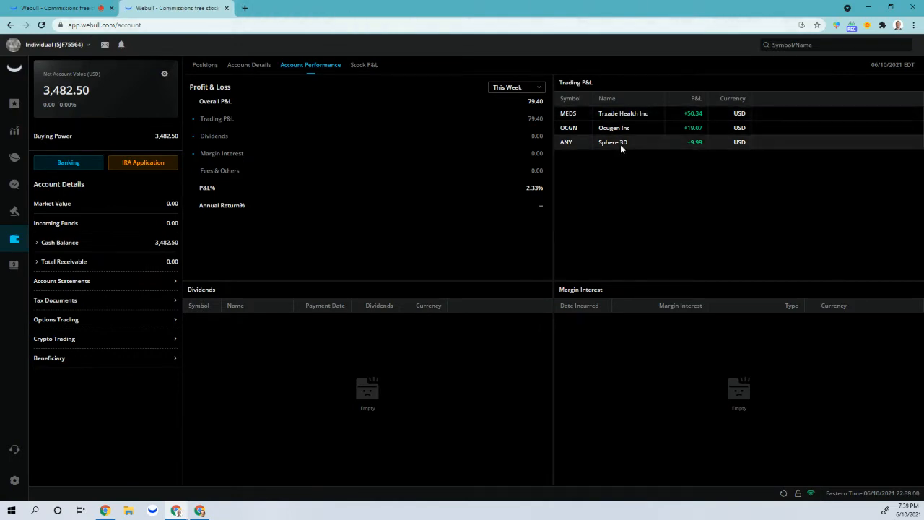
{"action": "mouse_move", "coordinate": [681, 145]}
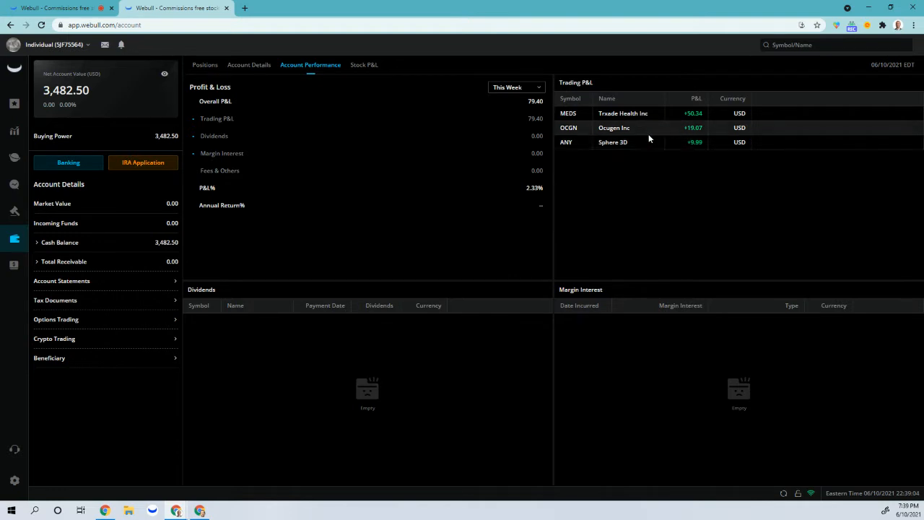
{"action": "mouse_move", "coordinate": [625, 129]}
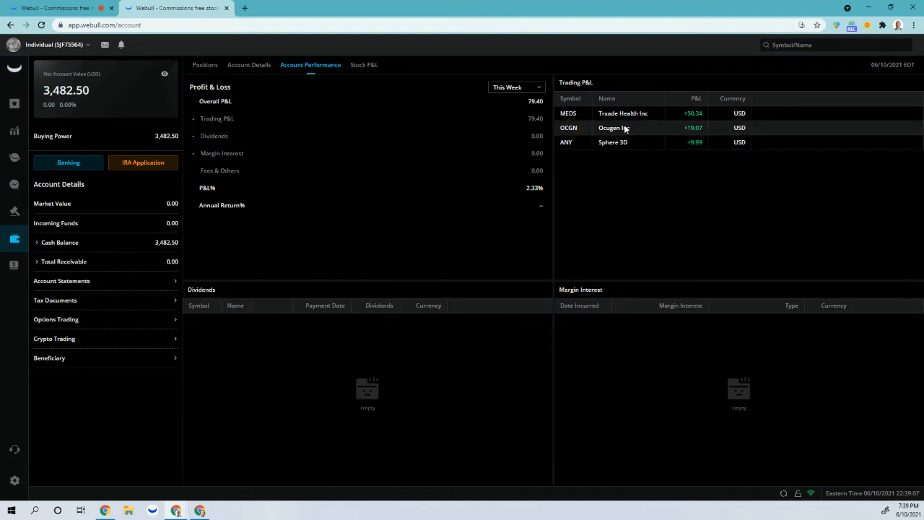
{"action": "mouse_move", "coordinate": [490, 101]}
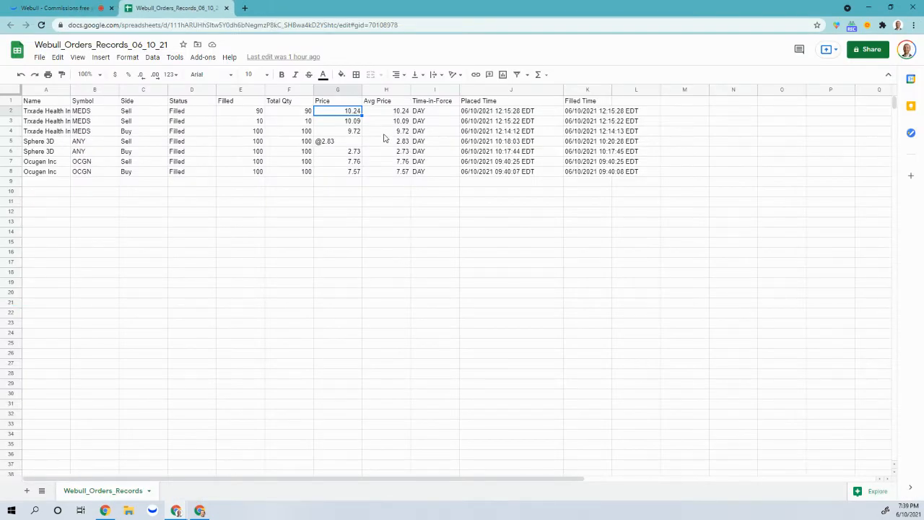
{"action": "mouse_move", "coordinate": [445, 202]}
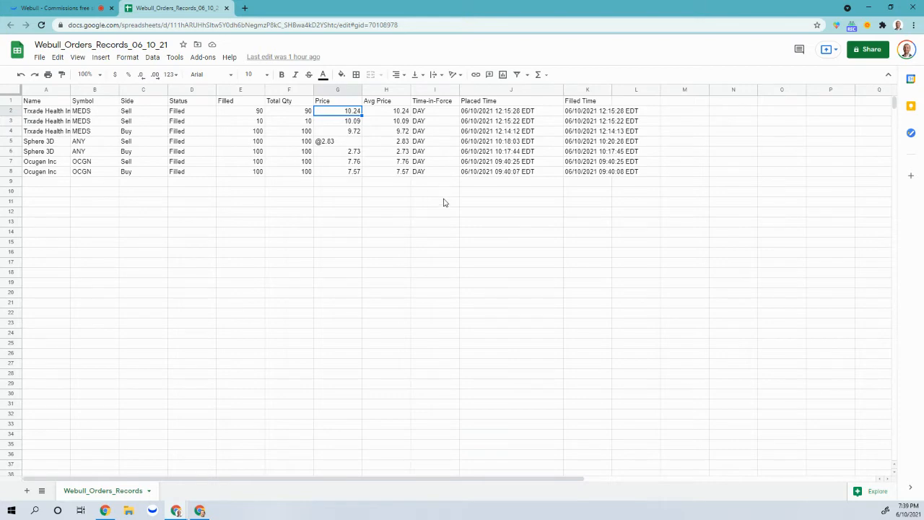
{"action": "mouse_move", "coordinate": [110, 161]}
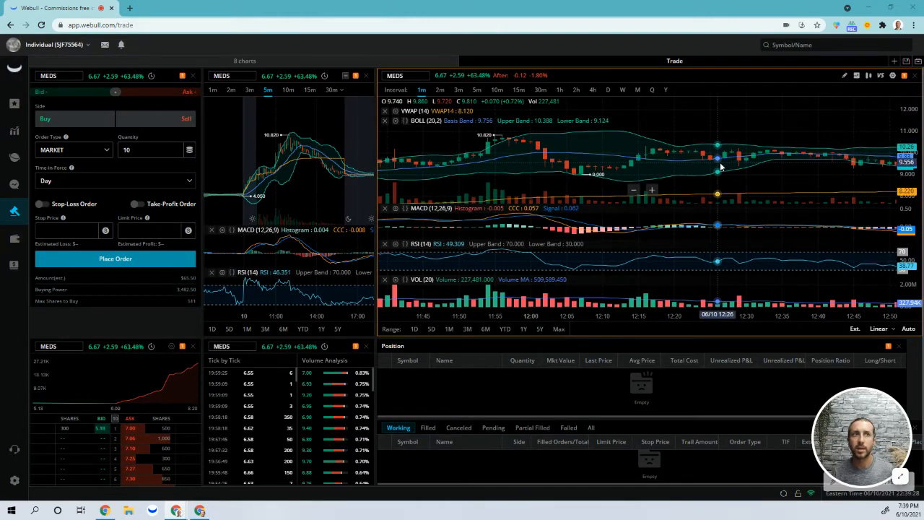
- Load OCGN (Ocugen Inc) into the main chart via the symbol search
{"action": "left_click", "coordinate": [398, 75]}
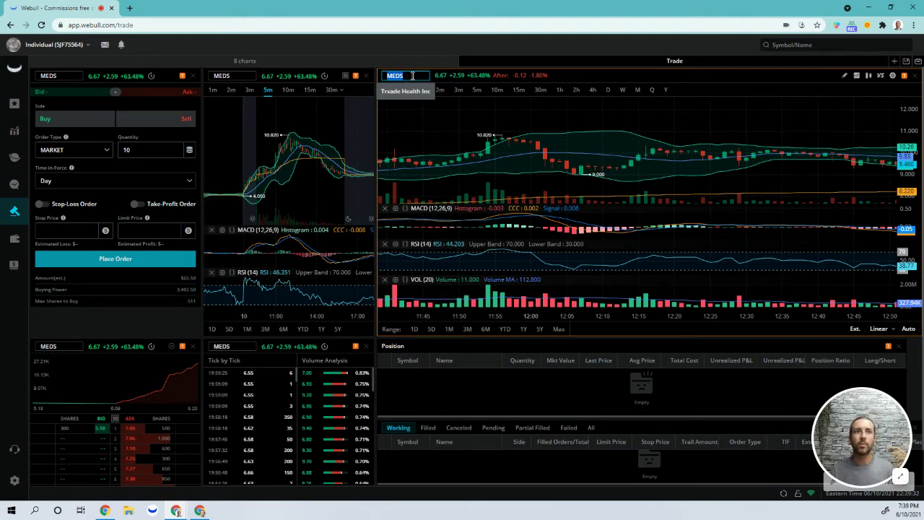
{"action": "type", "text": "OCGN"}
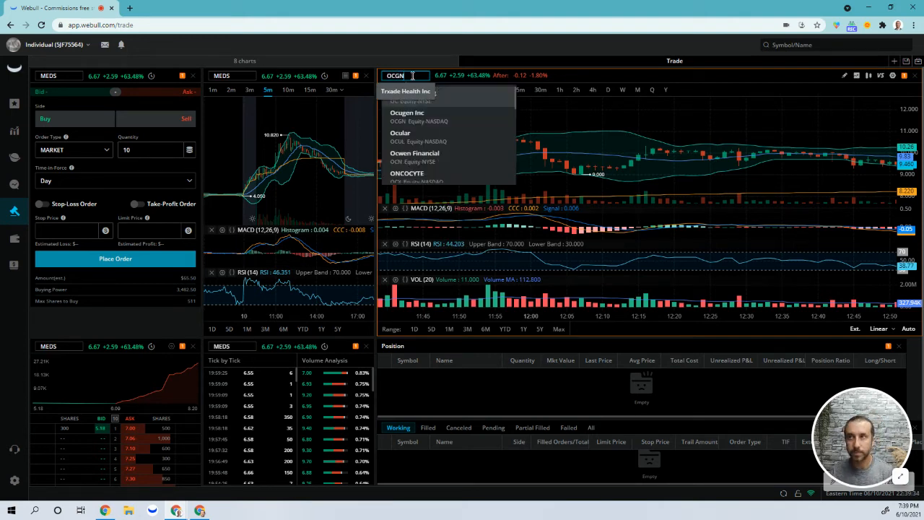
{"action": "left_click", "coordinate": [407, 113]}
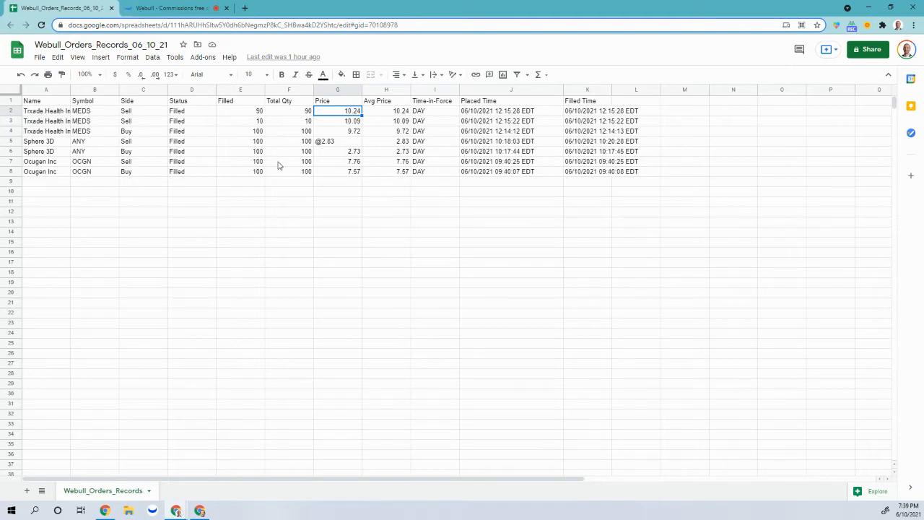
{"action": "mouse_move", "coordinate": [430, 125]}
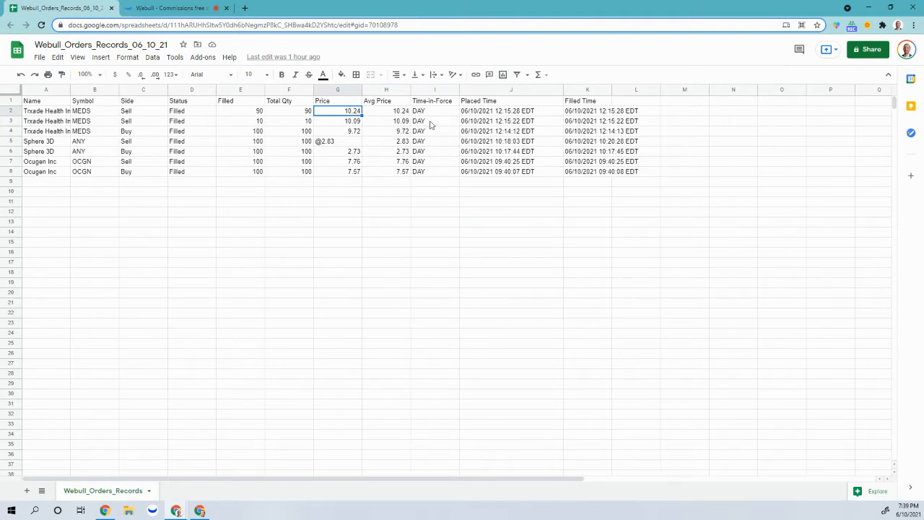
- Check the OCGN buy and sell placed times in Sheets, then return to Webull
{"action": "left_click", "coordinate": [510, 171]}
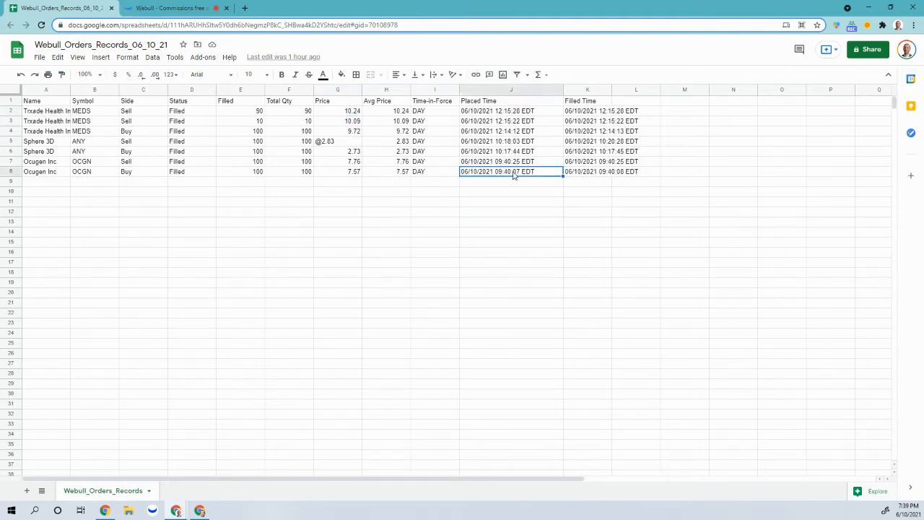
{"action": "mouse_move", "coordinate": [502, 178]}
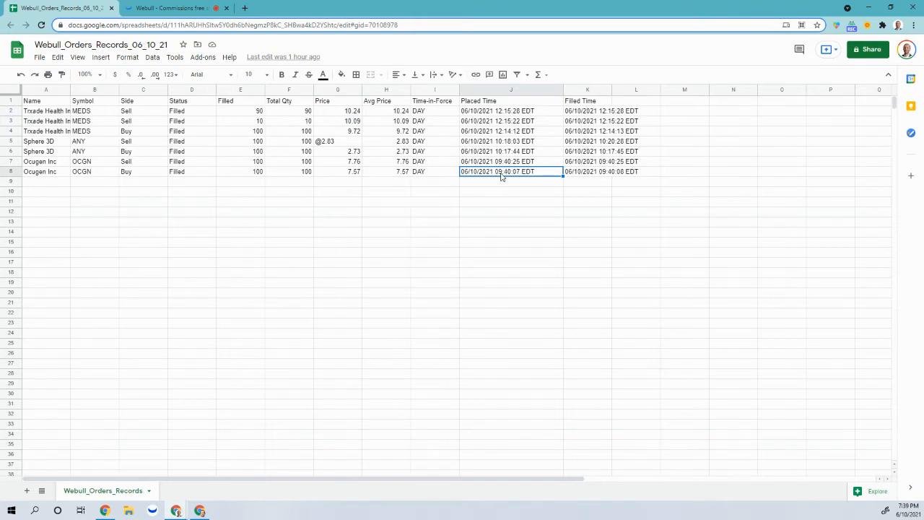
{"action": "left_click", "coordinate": [509, 183]}
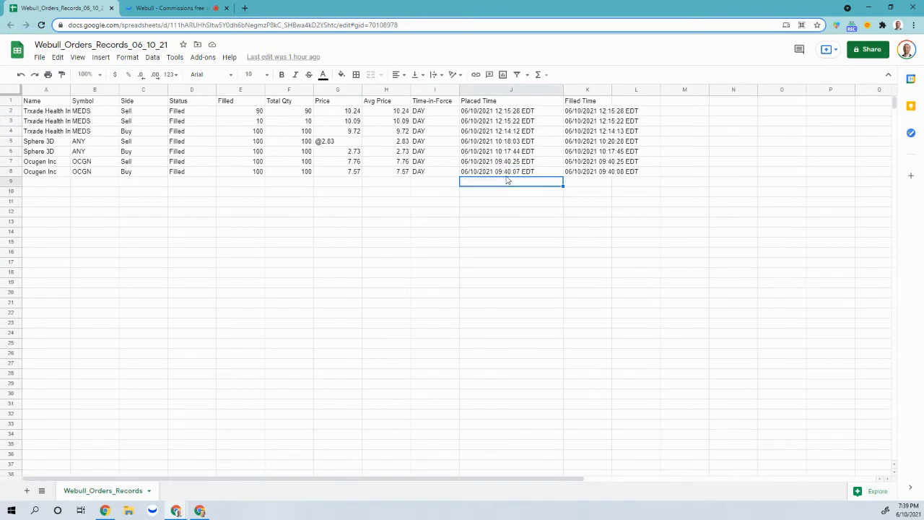
{"action": "left_click", "coordinate": [511, 171]}
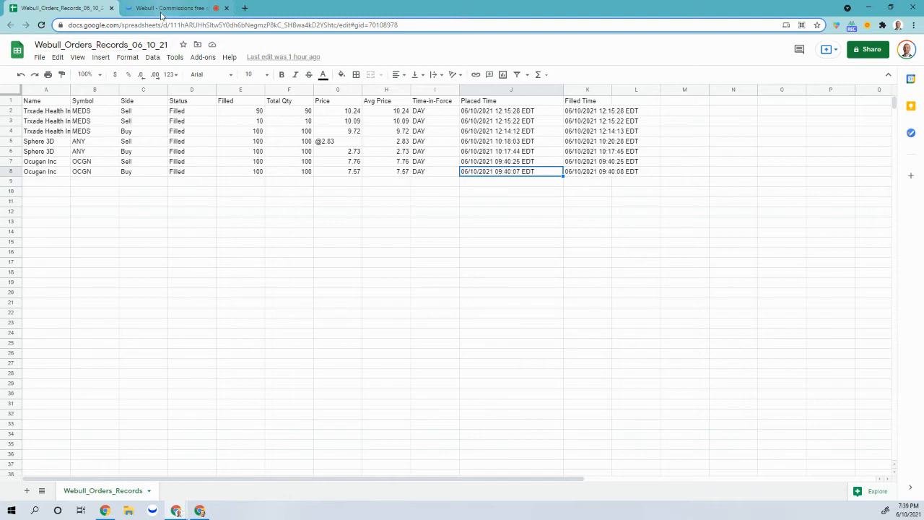
{"action": "mouse_move", "coordinate": [181, 8]}
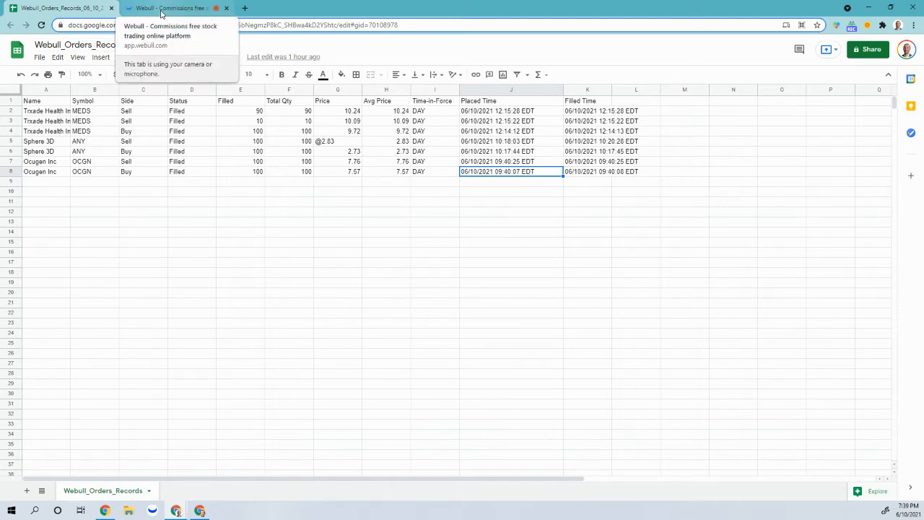
{"action": "left_click", "coordinate": [162, 7]}
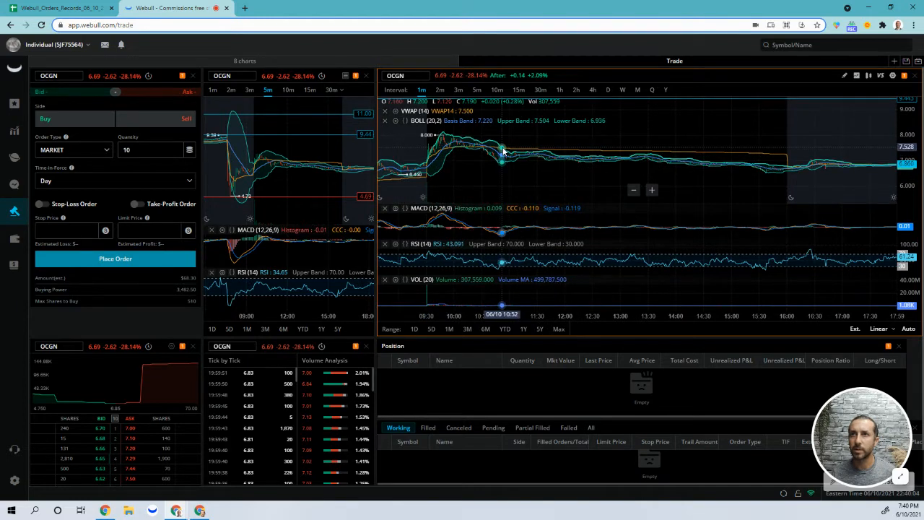
{"action": "mouse_move", "coordinate": [742, 172]}
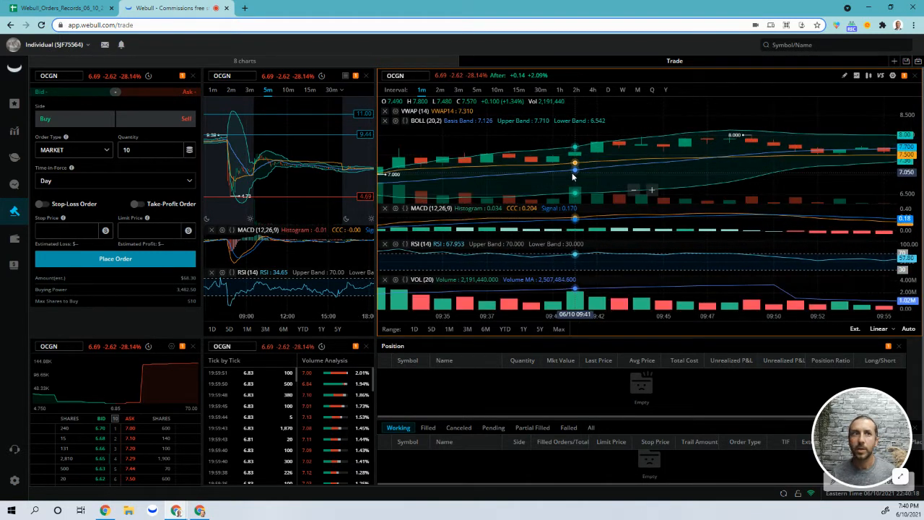
- Glance at the order records spreadsheet and return to the OCGN chart
{"action": "left_click", "coordinate": [54, 12]}
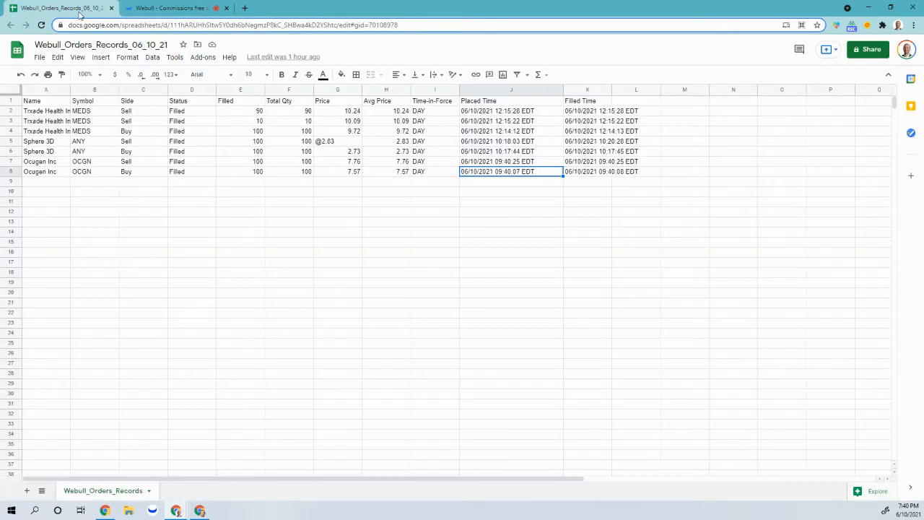
{"action": "left_click", "coordinate": [162, 11]}
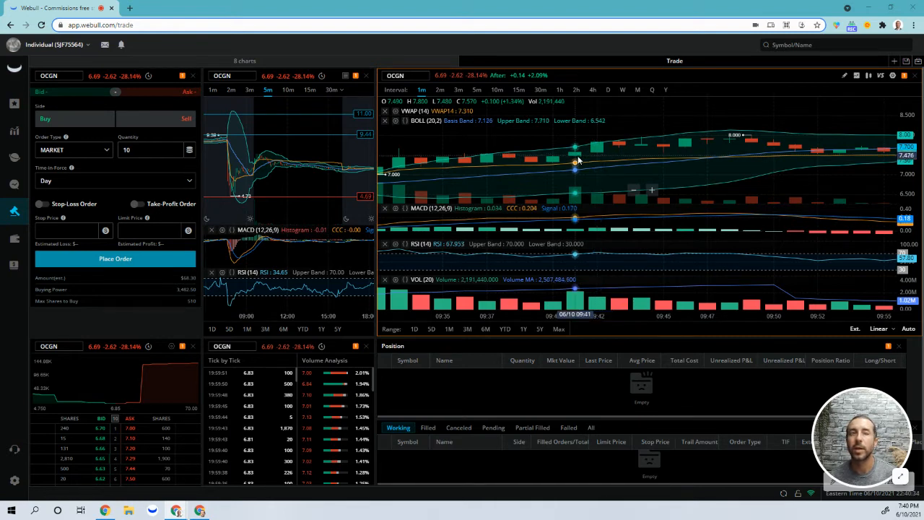
{"action": "mouse_move", "coordinate": [550, 162]}
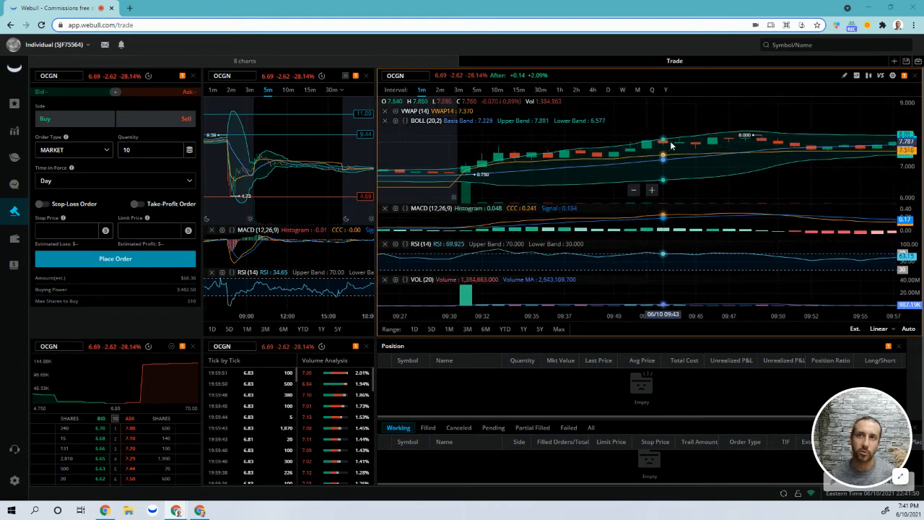
{"action": "mouse_move", "coordinate": [650, 167]}
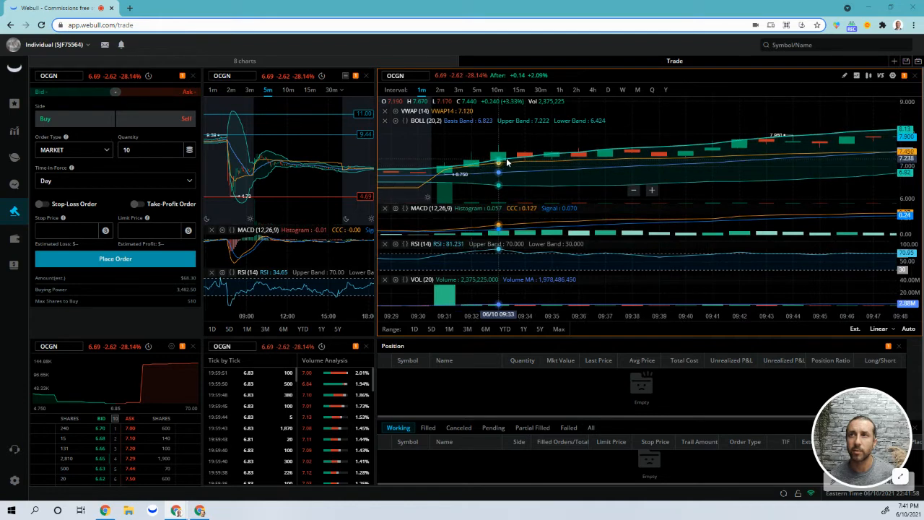
{"action": "mouse_move", "coordinate": [631, 153]}
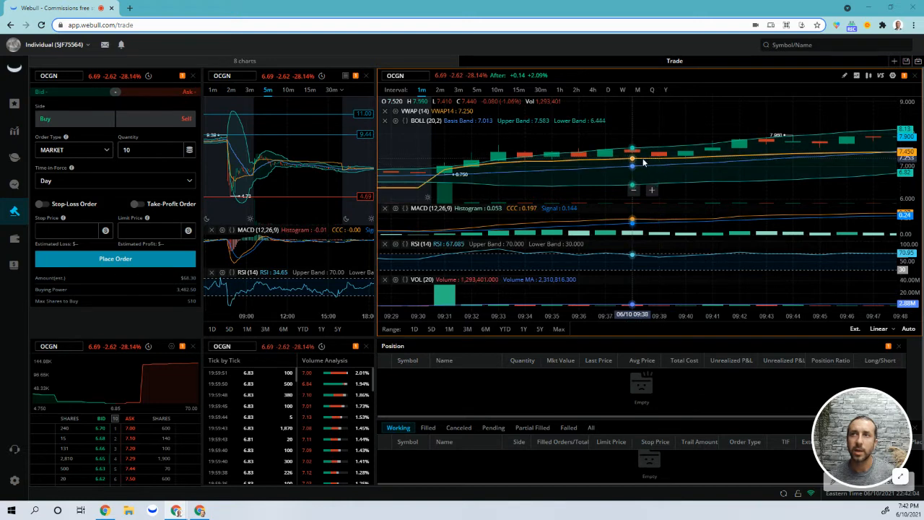
{"action": "mouse_move", "coordinate": [636, 165]}
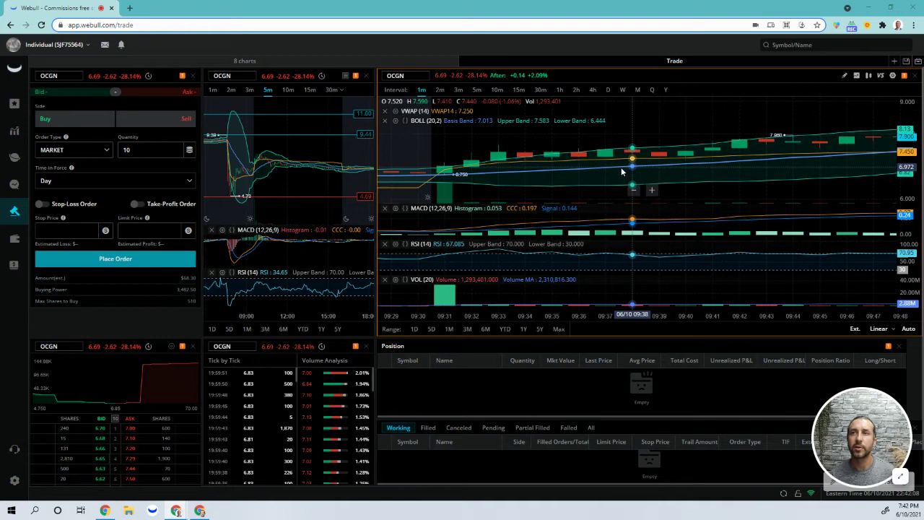
{"action": "mouse_move", "coordinate": [661, 168]}
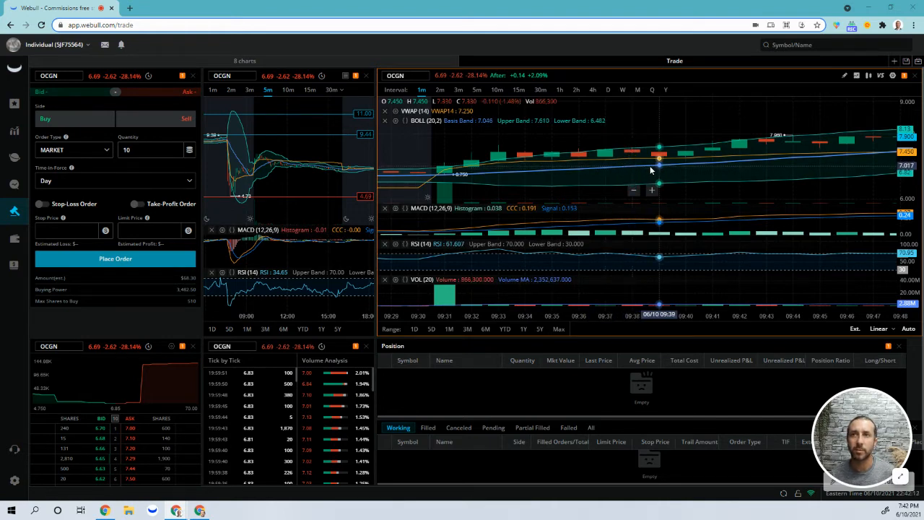
{"action": "mouse_move", "coordinate": [632, 156]}
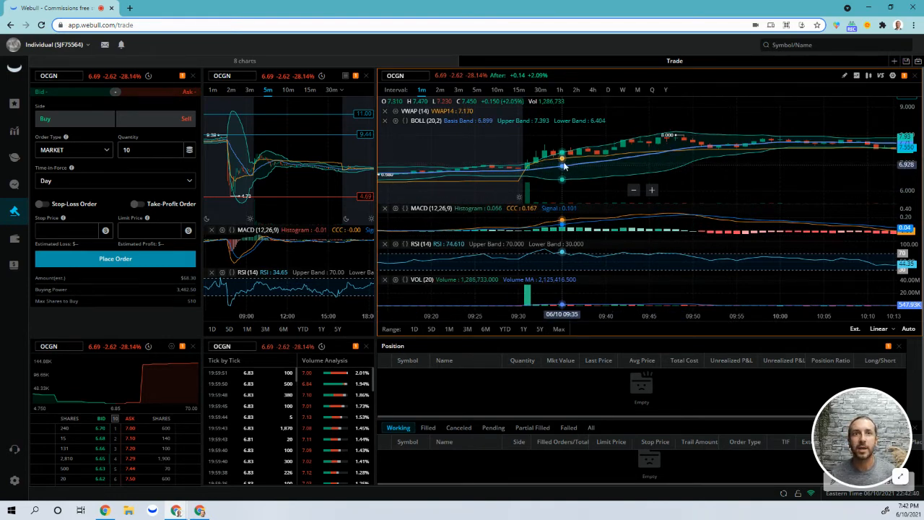
{"action": "mouse_move", "coordinate": [556, 175]}
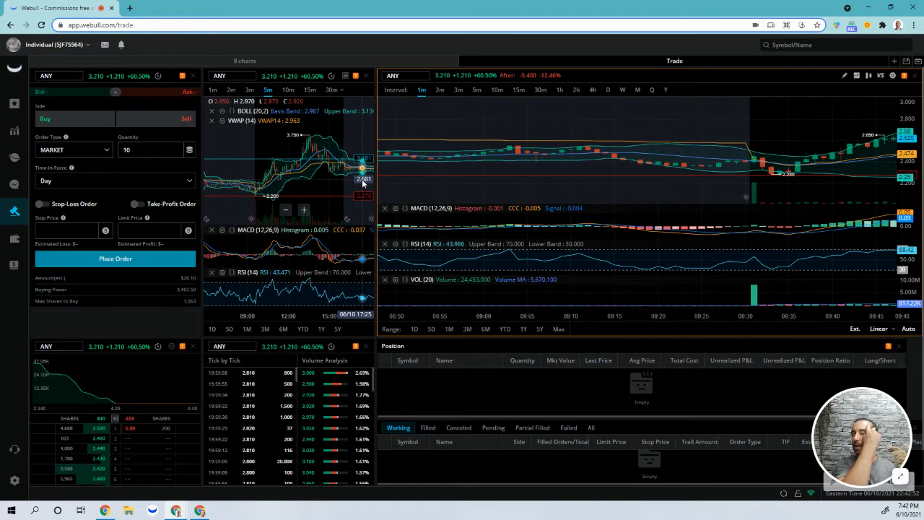
{"action": "mouse_move", "coordinate": [328, 186]}
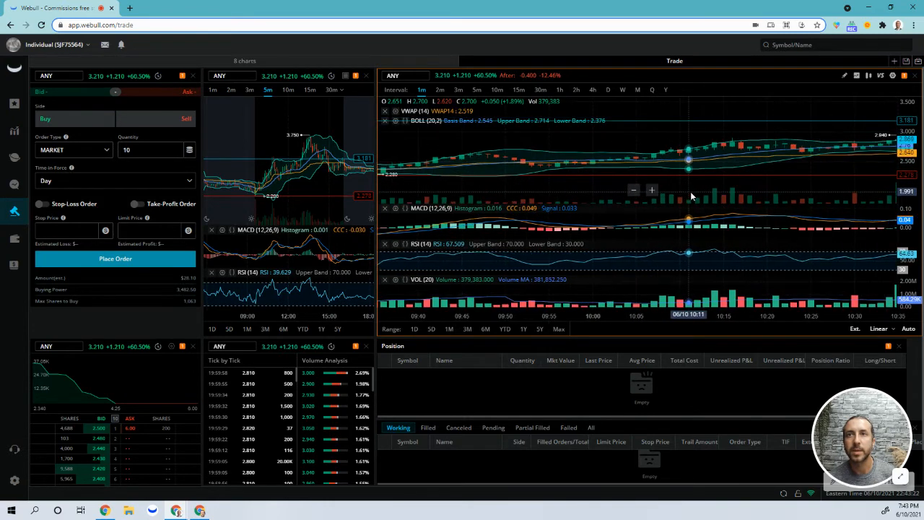
{"action": "mouse_move", "coordinate": [737, 191]}
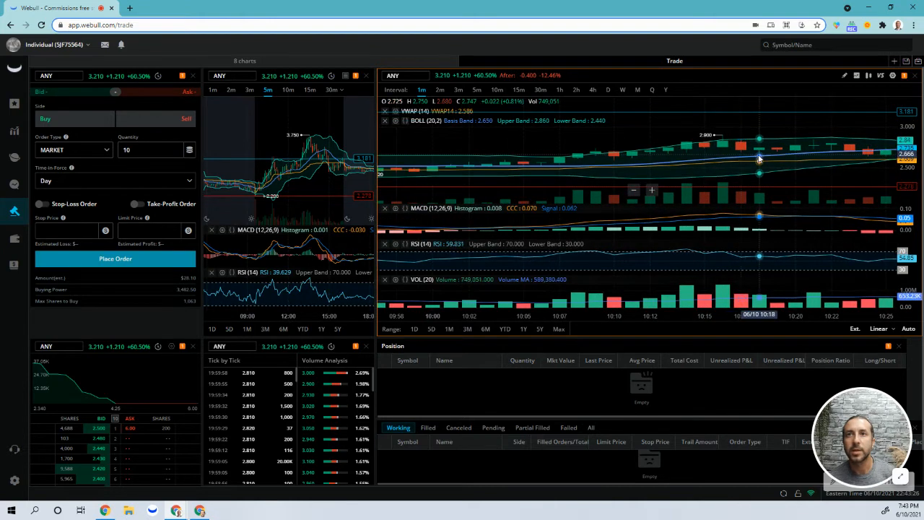
{"action": "mouse_move", "coordinate": [740, 159]}
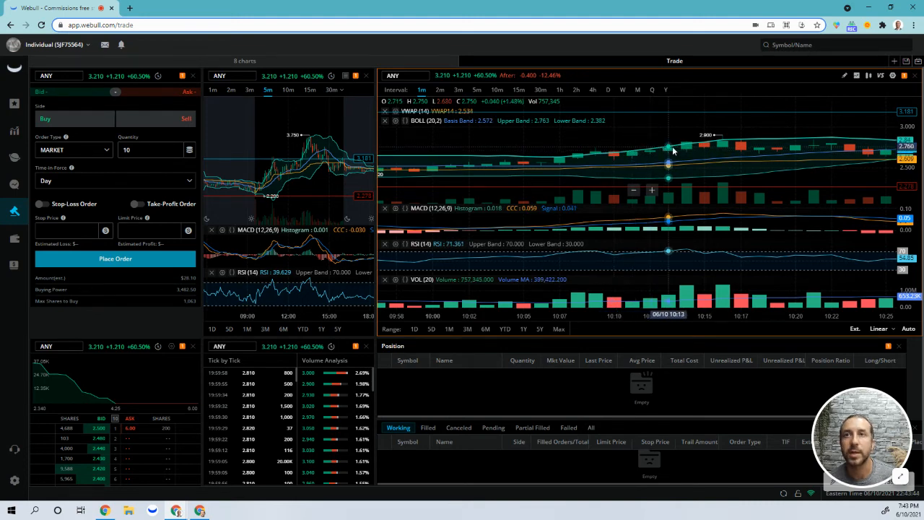
{"action": "mouse_move", "coordinate": [722, 138]}
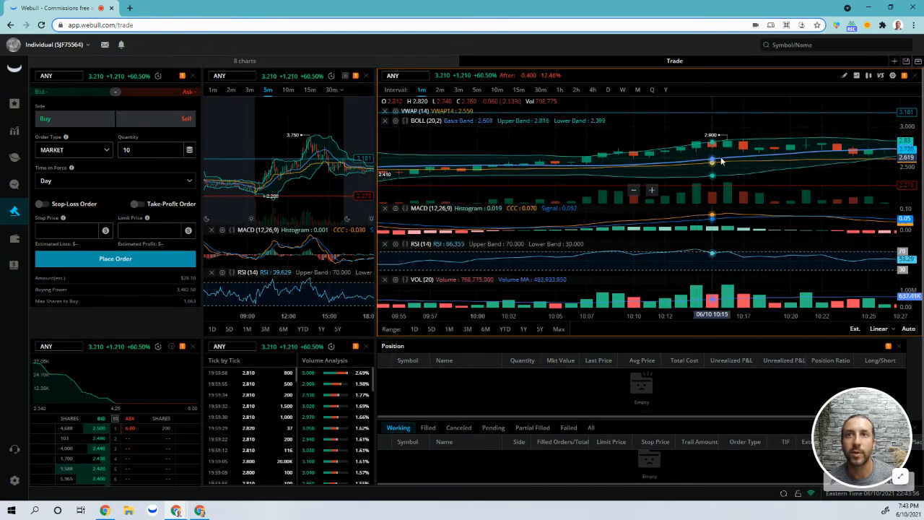
{"action": "mouse_move", "coordinate": [774, 157]}
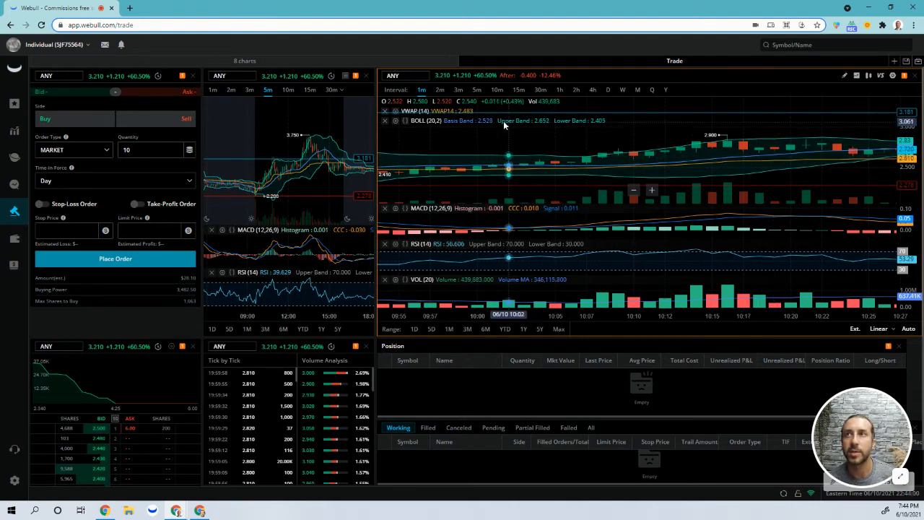
{"action": "mouse_move", "coordinate": [462, 173]}
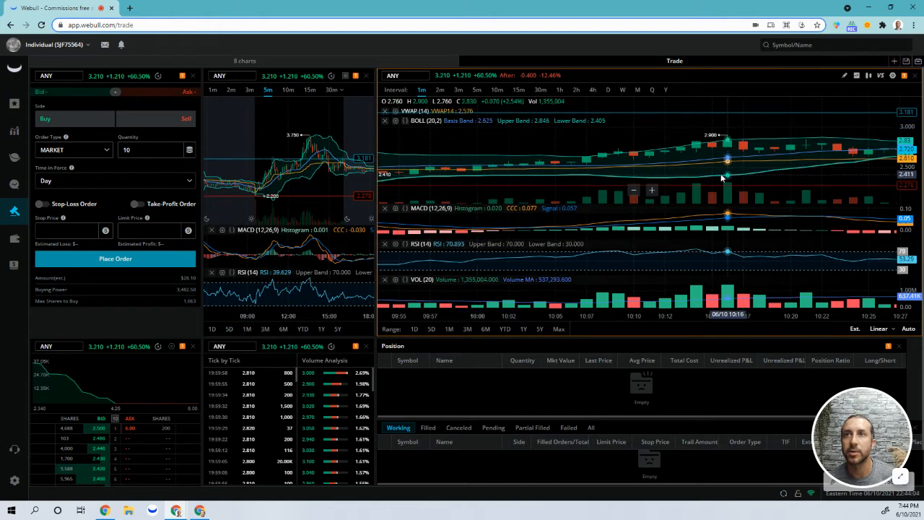
{"action": "mouse_move", "coordinate": [681, 164]}
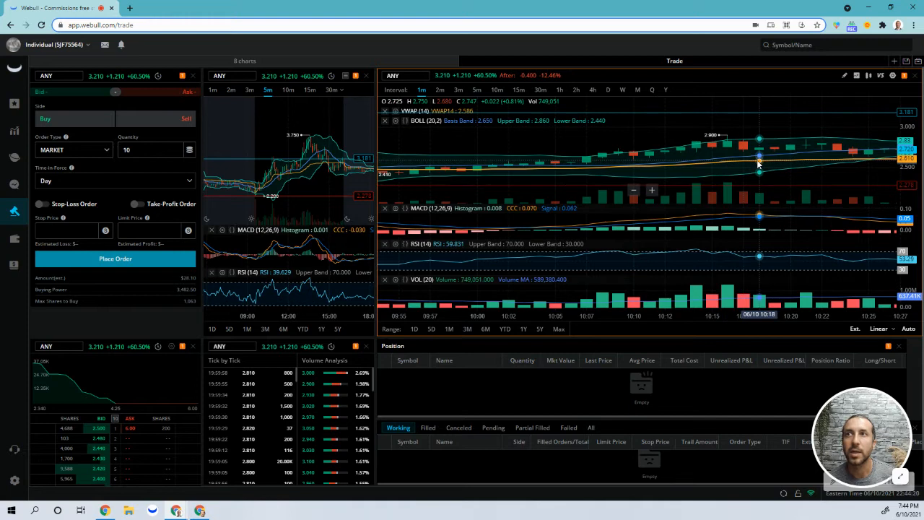
{"action": "mouse_move", "coordinate": [773, 161]}
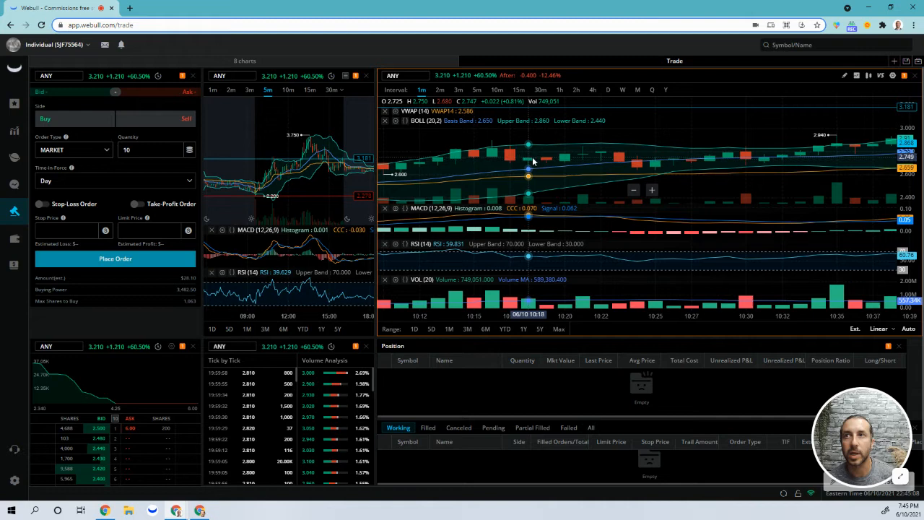
{"action": "mouse_move", "coordinate": [547, 166]}
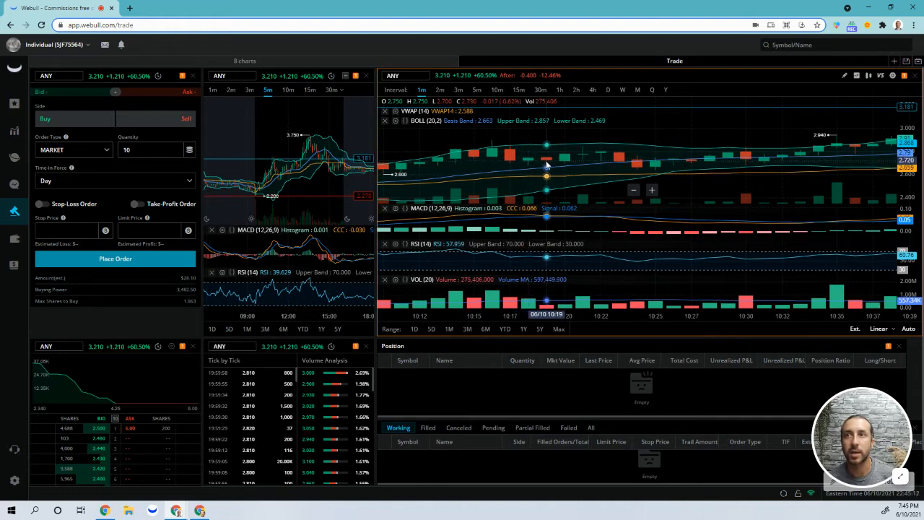
{"action": "mouse_move", "coordinate": [547, 291]}
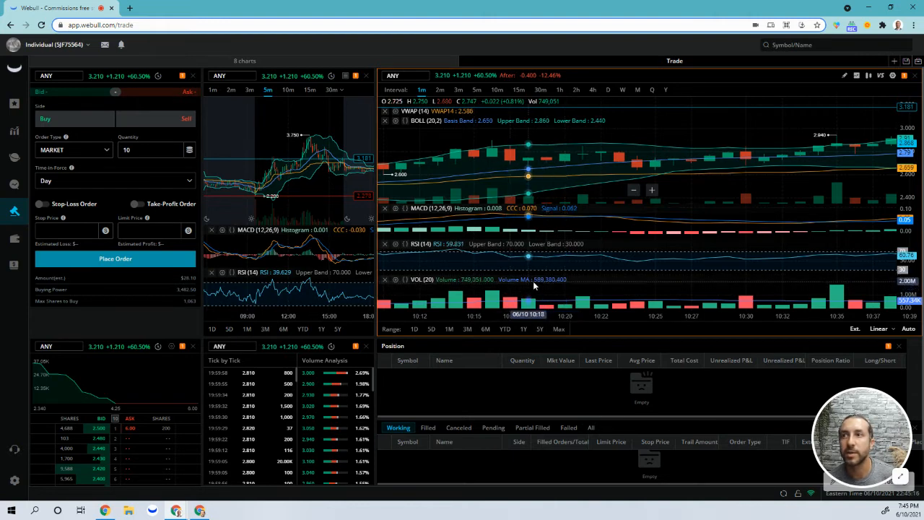
{"action": "mouse_move", "coordinate": [545, 170]}
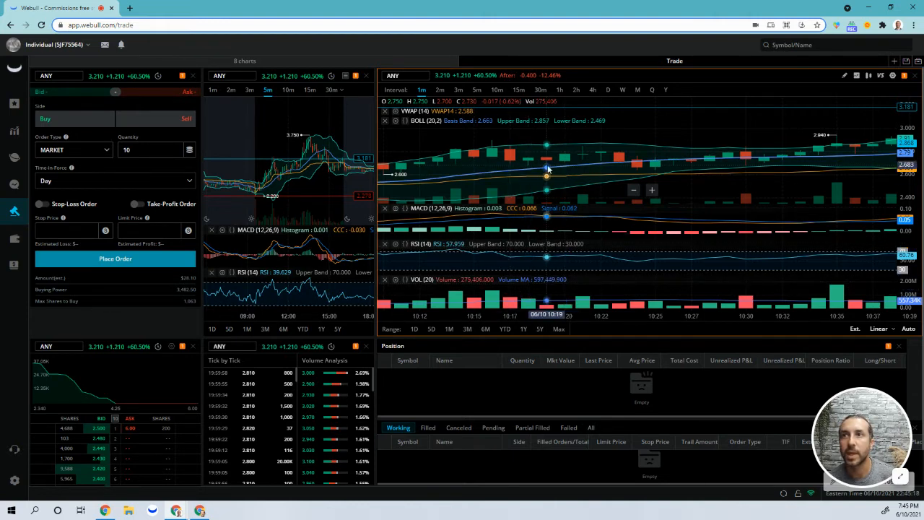
{"action": "mouse_move", "coordinate": [553, 164]}
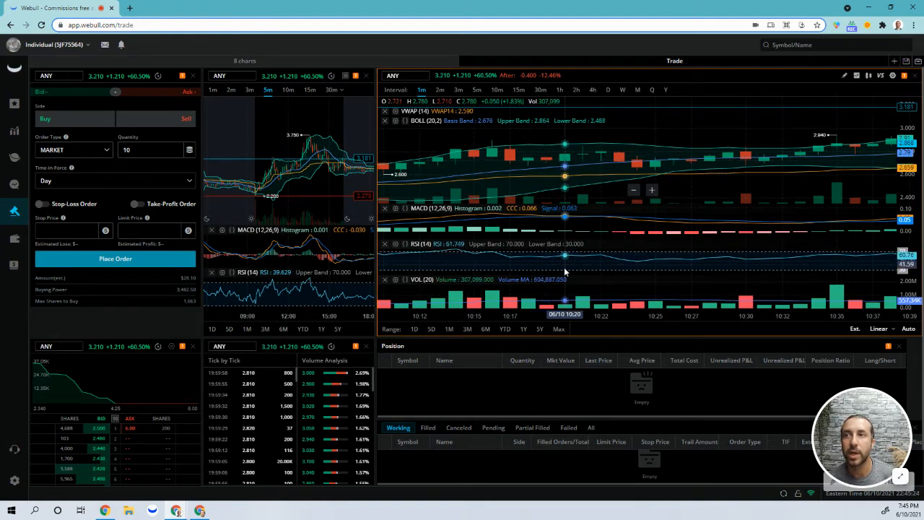
{"action": "mouse_move", "coordinate": [577, 285]}
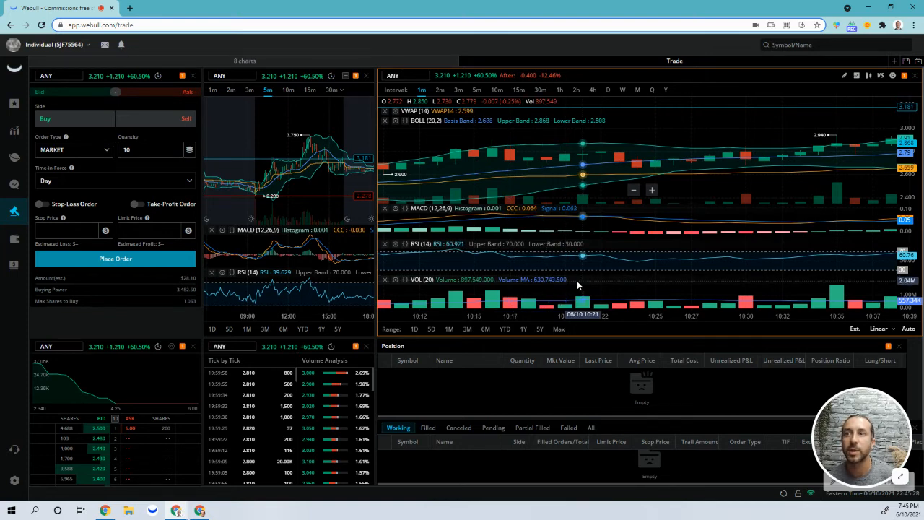
{"action": "mouse_move", "coordinate": [570, 170]}
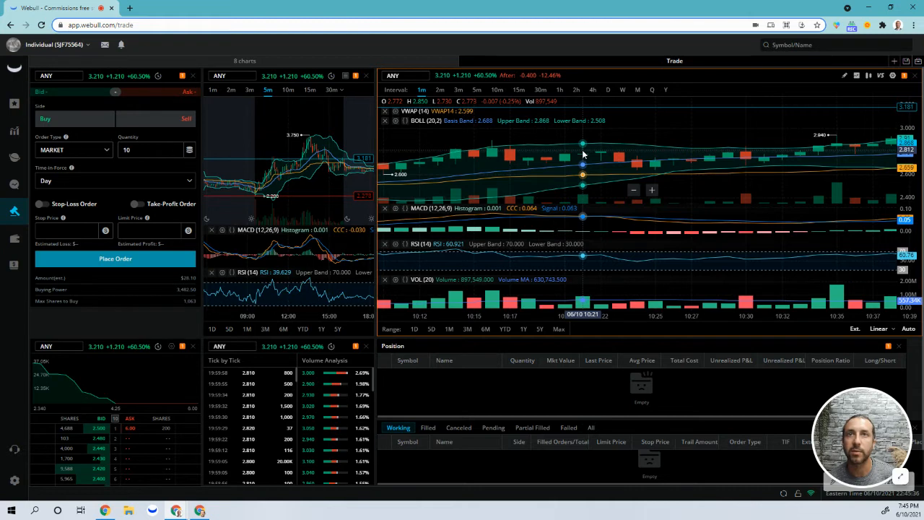
{"action": "mouse_move", "coordinate": [527, 168]}
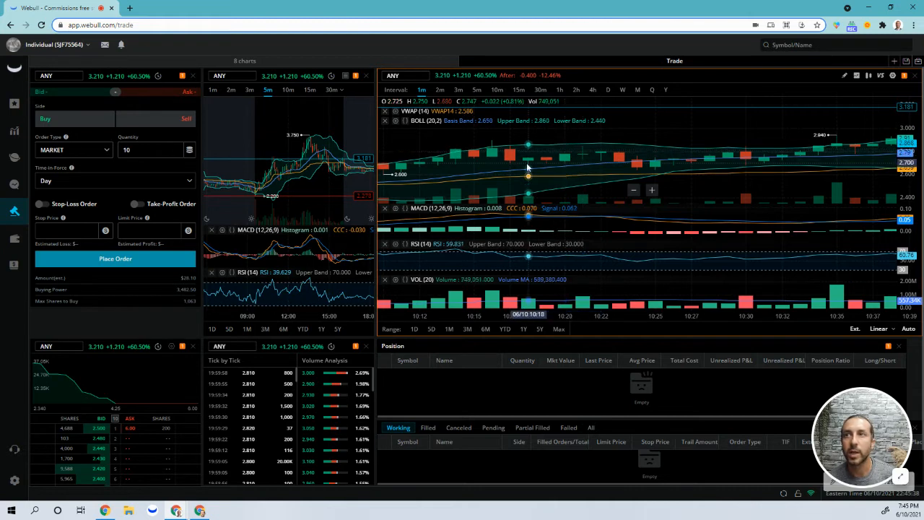
{"action": "mouse_move", "coordinate": [566, 155]}
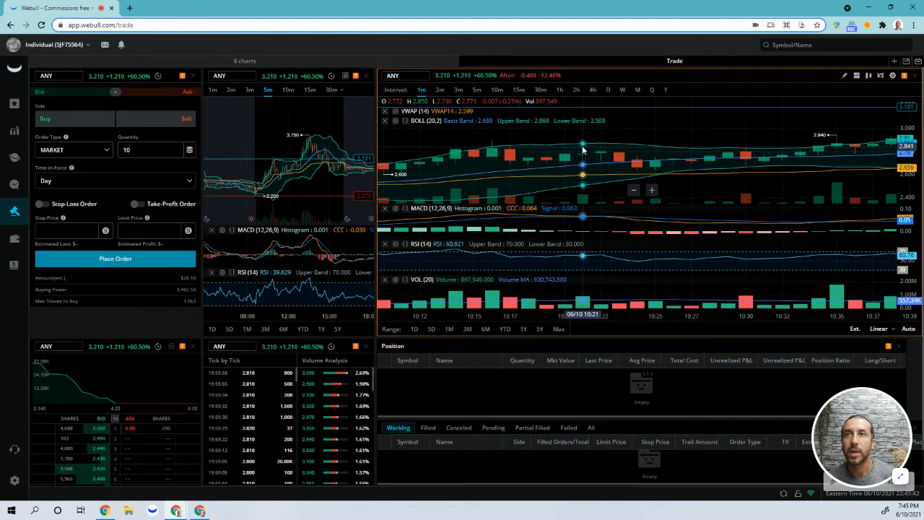
{"action": "mouse_move", "coordinate": [621, 160]}
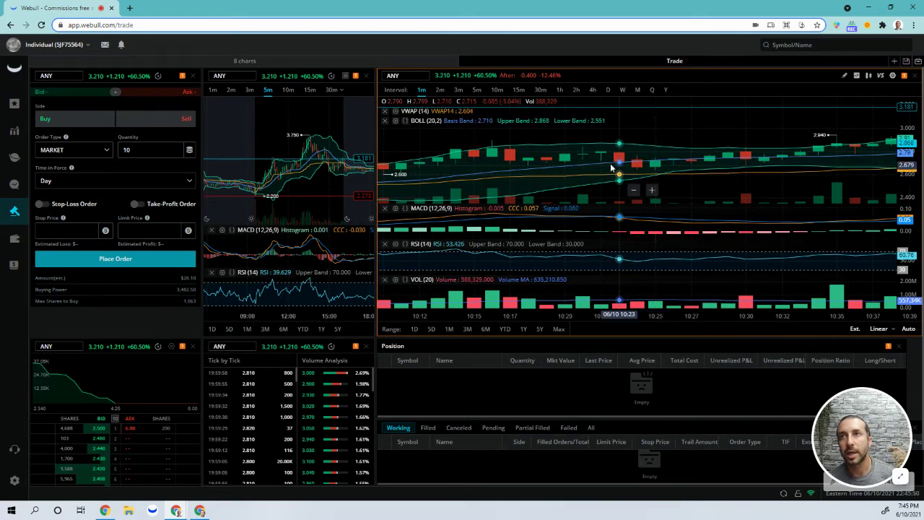
{"action": "mouse_move", "coordinate": [654, 177]}
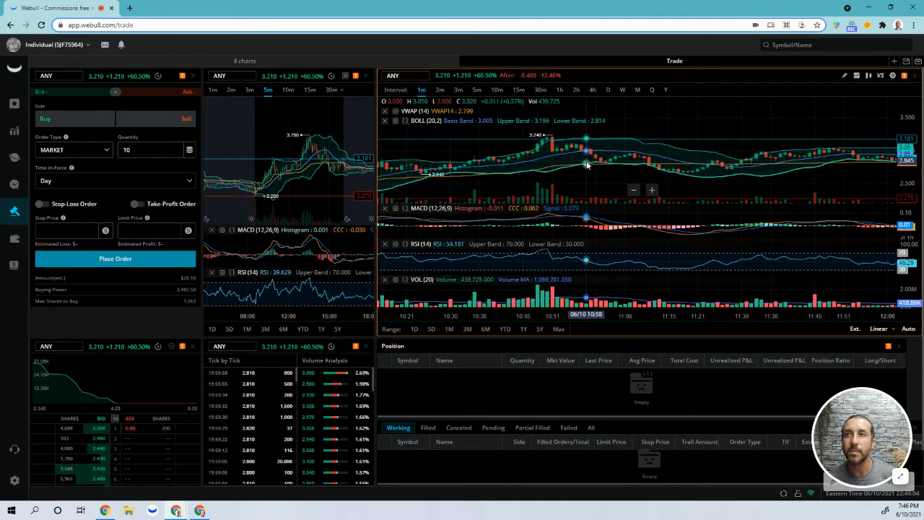
{"action": "mouse_move", "coordinate": [552, 148]}
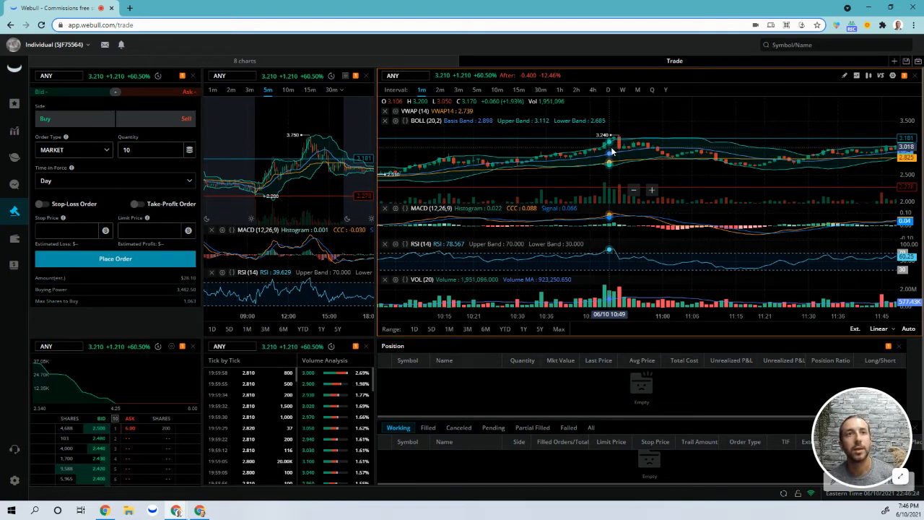
- Select the main chart's symbol box to switch away from ANY
{"action": "left_click", "coordinate": [400, 75]}
{"action": "type", "text": "MEDS"}
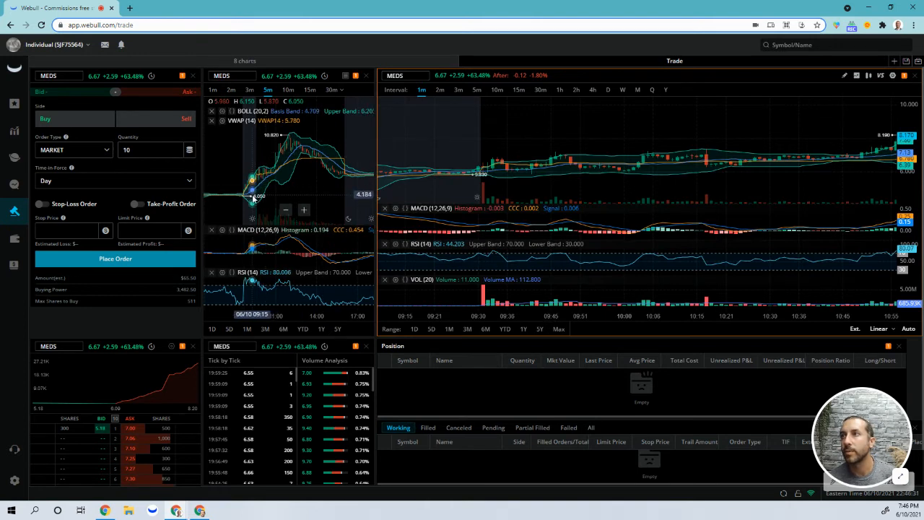
{"action": "mouse_move", "coordinate": [257, 185]}
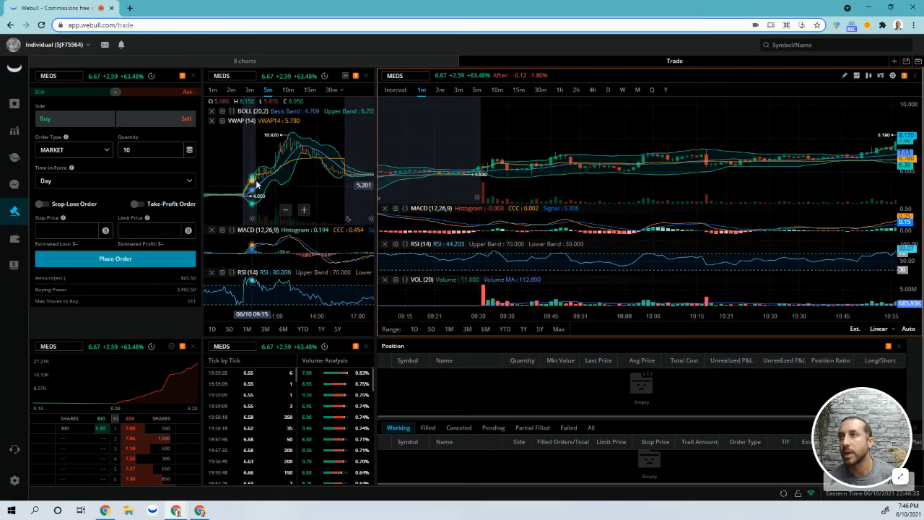
{"action": "mouse_move", "coordinate": [293, 152]}
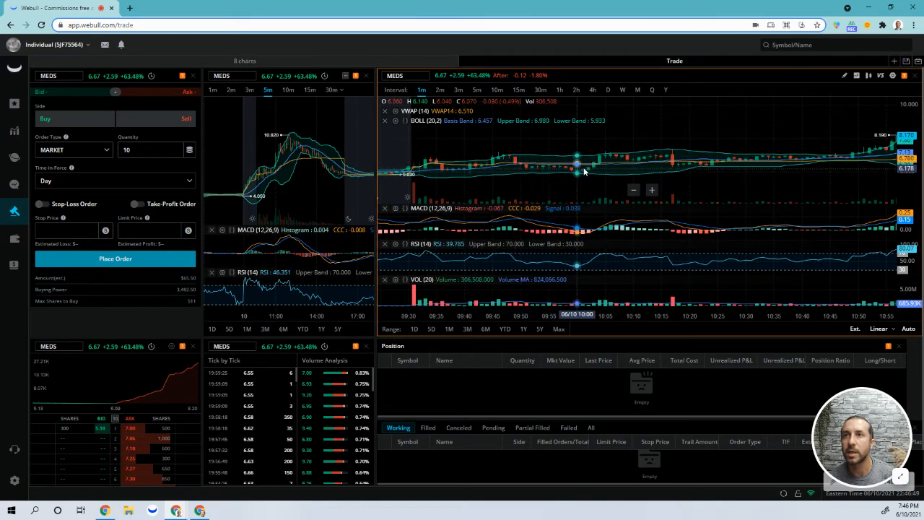
{"action": "mouse_move", "coordinate": [655, 156]}
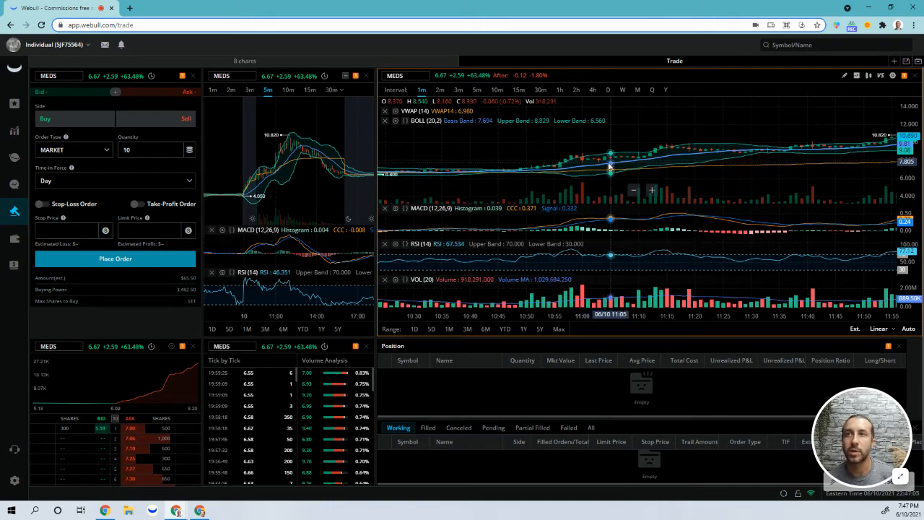
{"action": "mouse_move", "coordinate": [628, 164]}
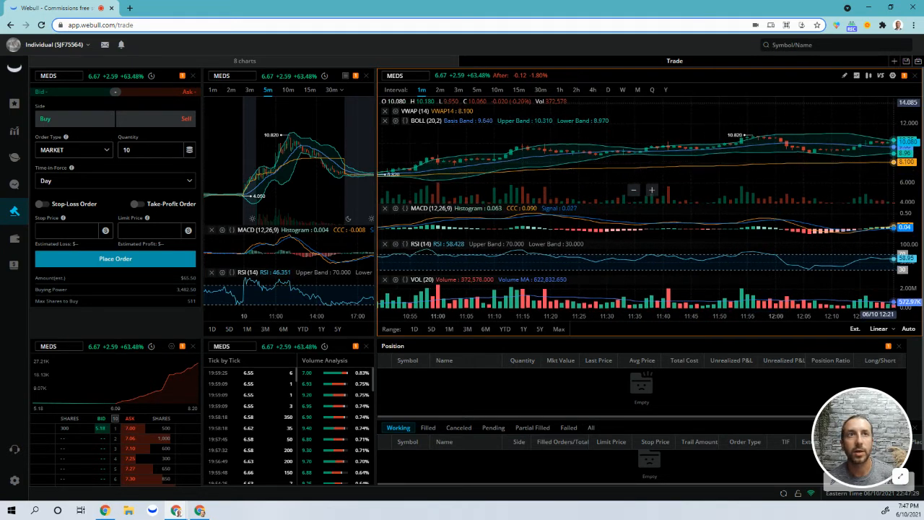
{"action": "mouse_move", "coordinate": [731, 163]}
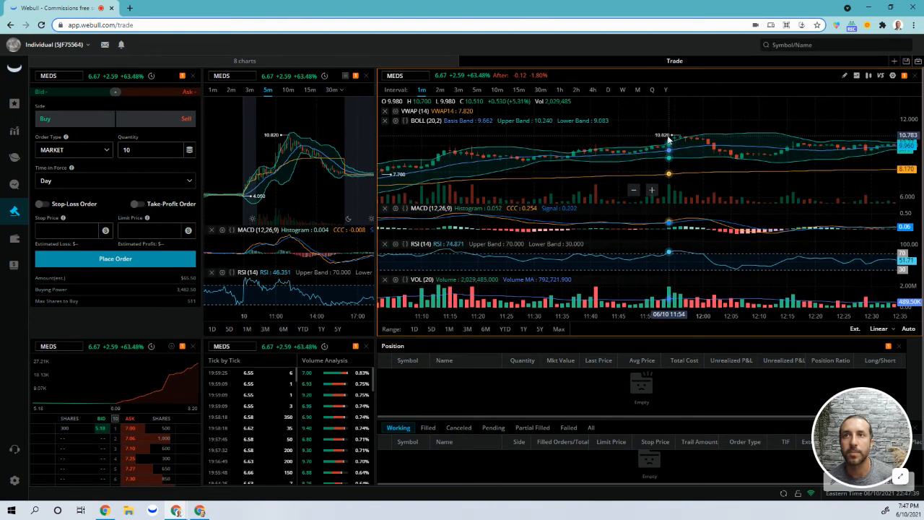
{"action": "mouse_move", "coordinate": [713, 145]}
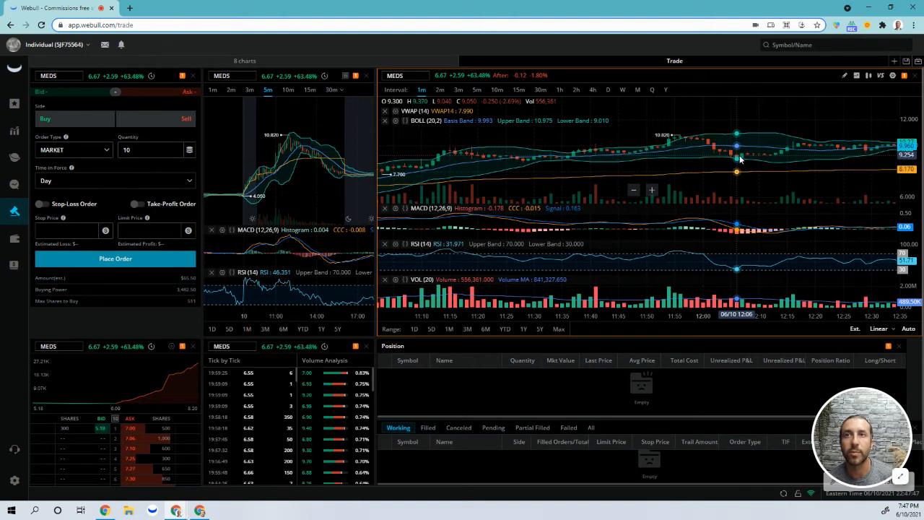
{"action": "mouse_move", "coordinate": [764, 158]}
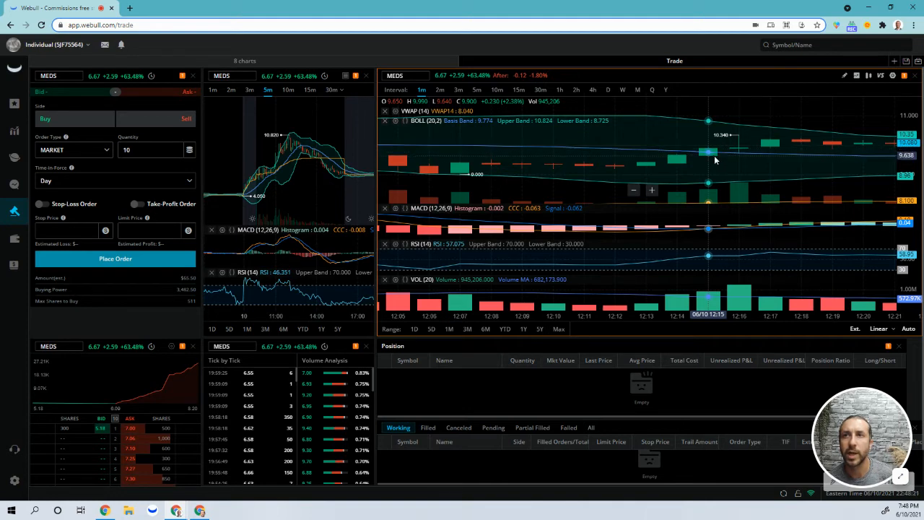
{"action": "mouse_move", "coordinate": [677, 153]}
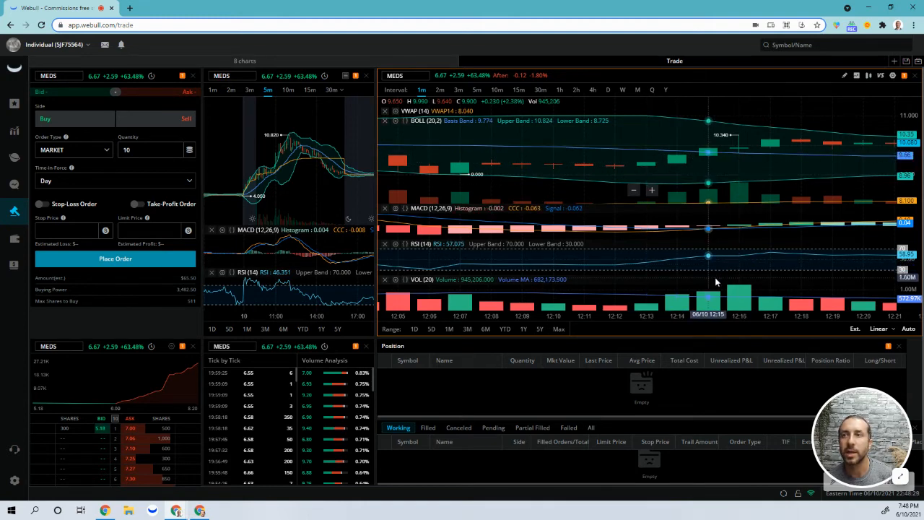
{"action": "mouse_move", "coordinate": [646, 302]}
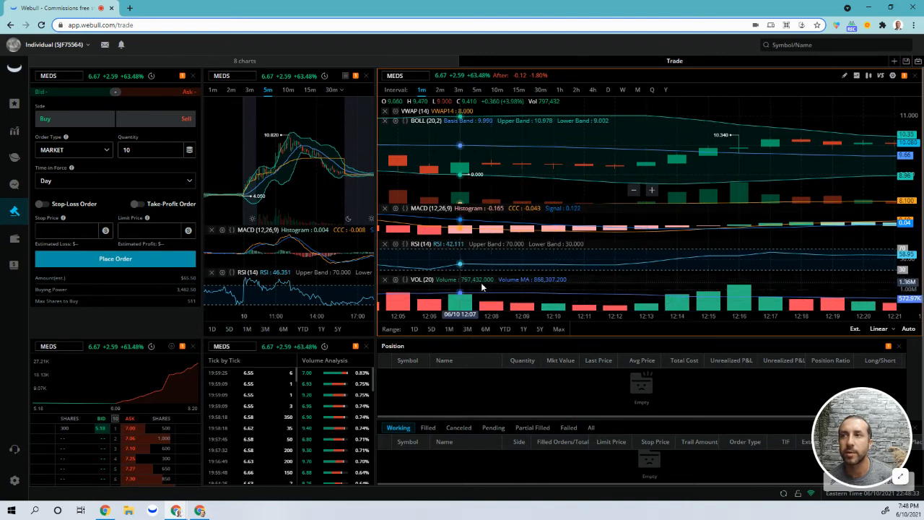
{"action": "mouse_move", "coordinate": [645, 295]}
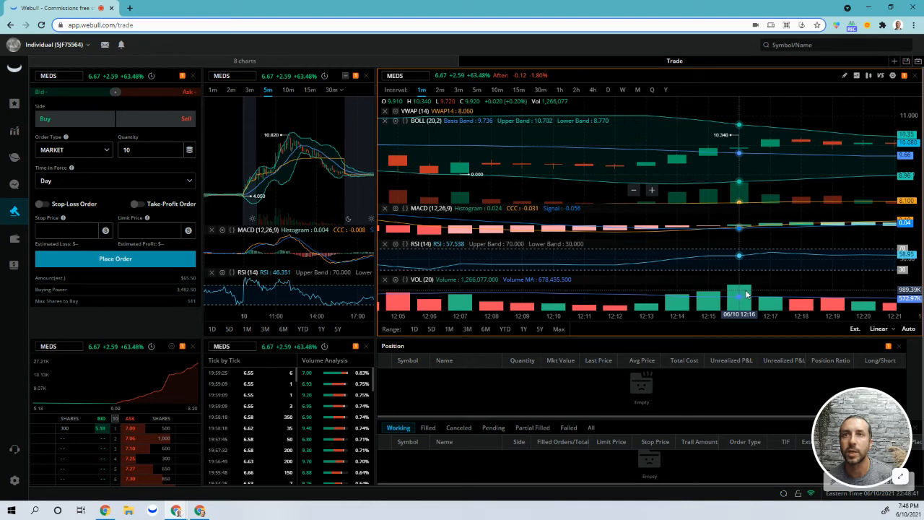
{"action": "mouse_move", "coordinate": [742, 156]}
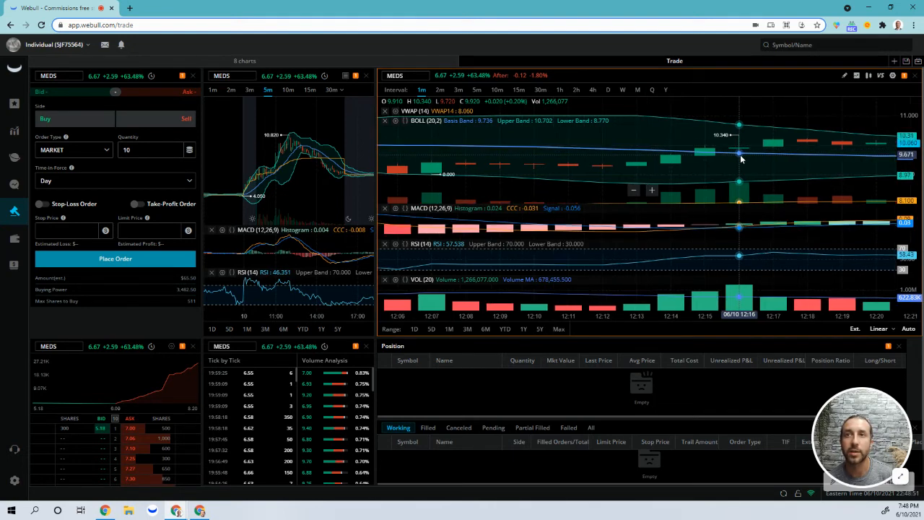
{"action": "mouse_move", "coordinate": [749, 164]}
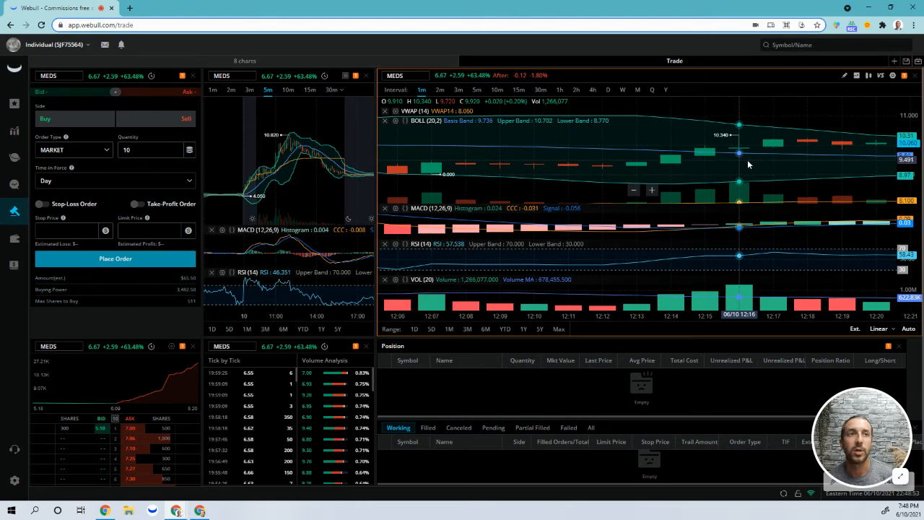
{"action": "mouse_move", "coordinate": [706, 154]}
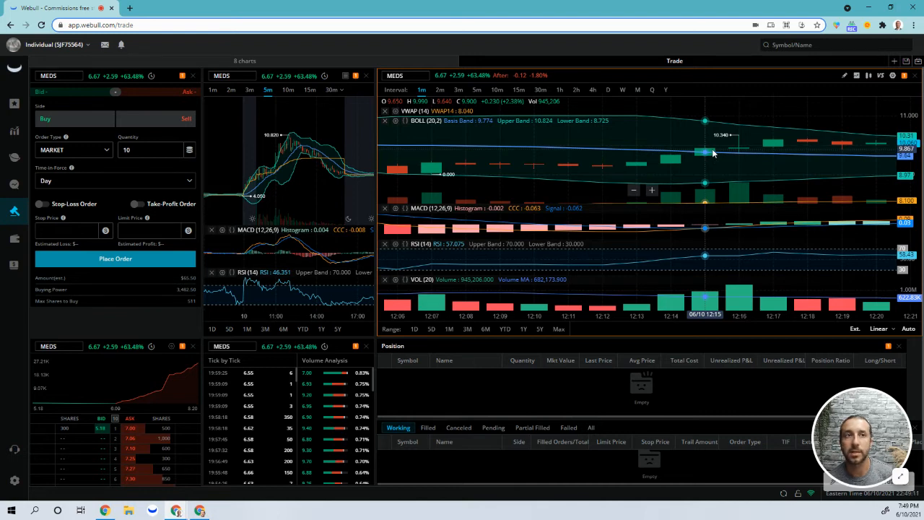
{"action": "mouse_move", "coordinate": [720, 153]}
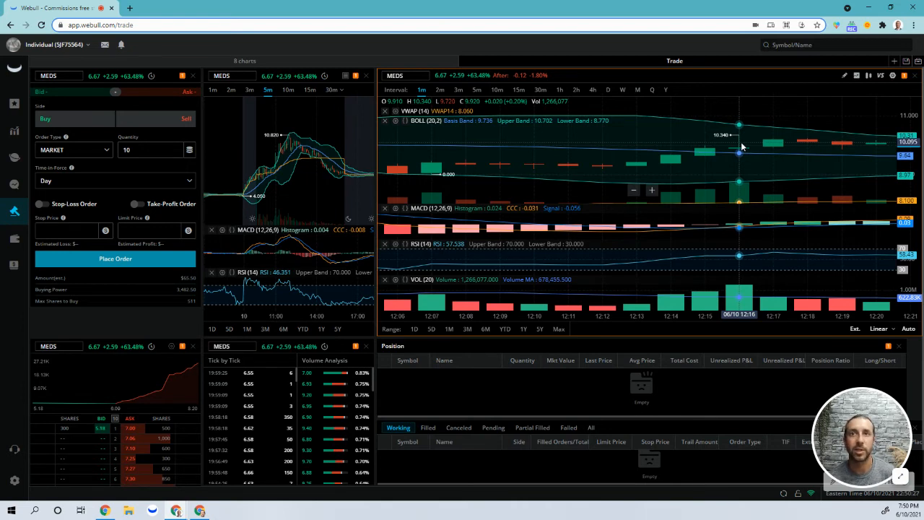
{"action": "mouse_move", "coordinate": [745, 147]}
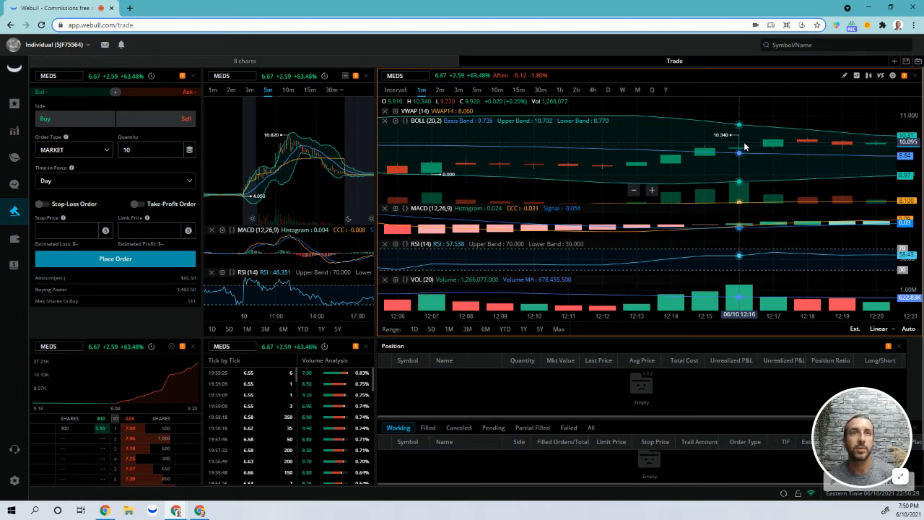